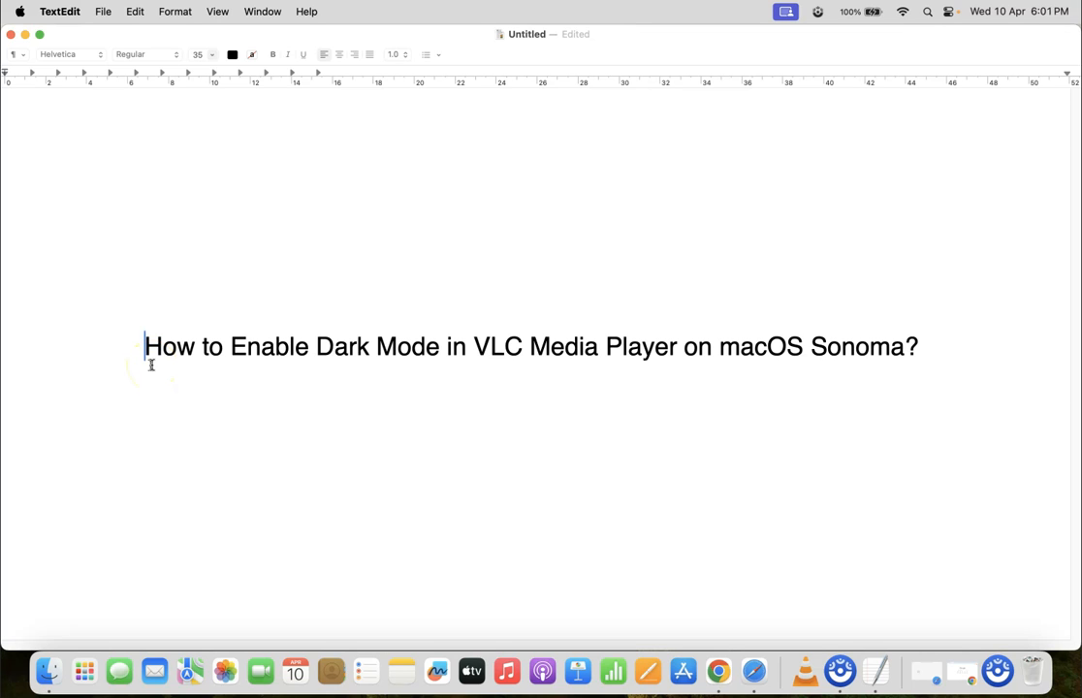
pyautogui.moveTo(426, 362)
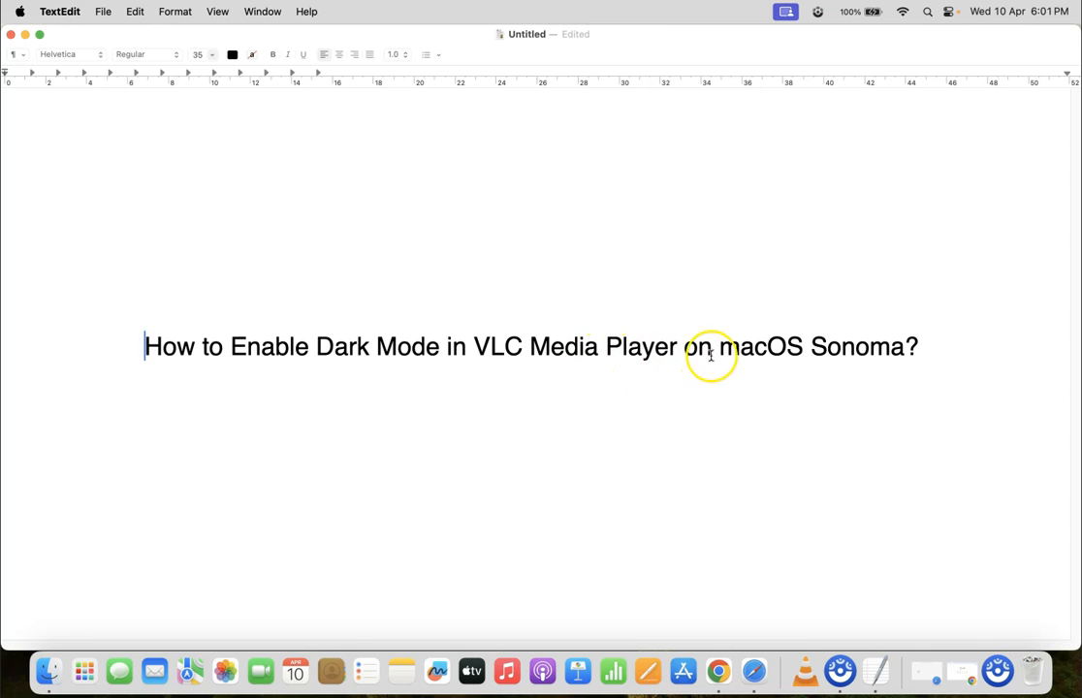
pyautogui.moveTo(549, 368)
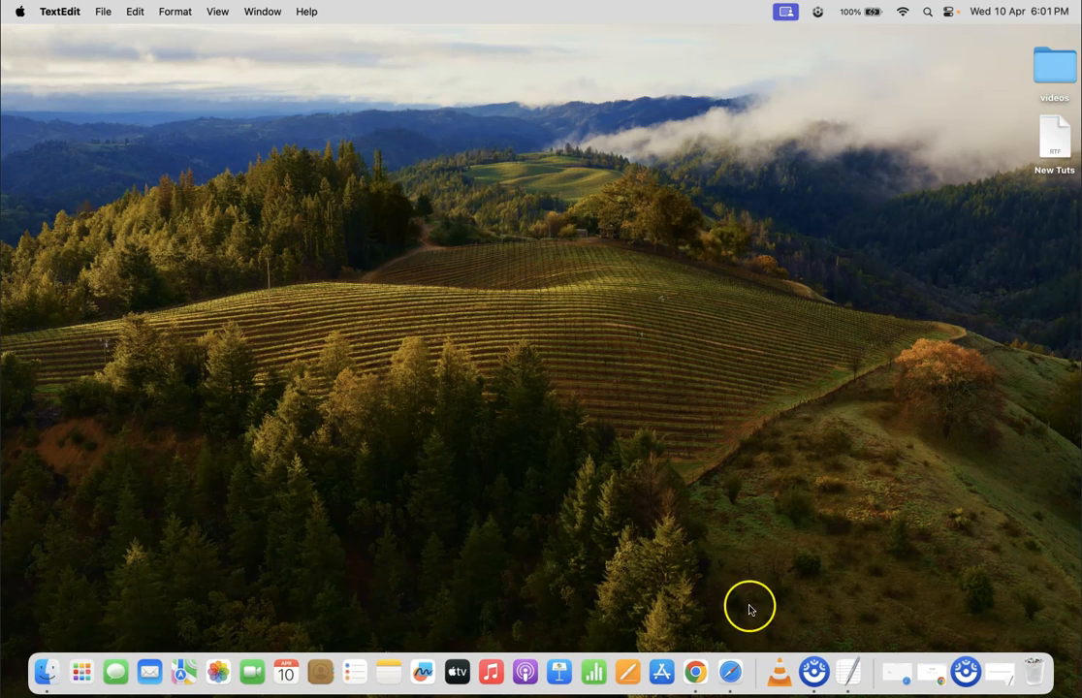
# Launch VLC from the Dock and open its VLC media player menu
pyautogui.click(808, 671)
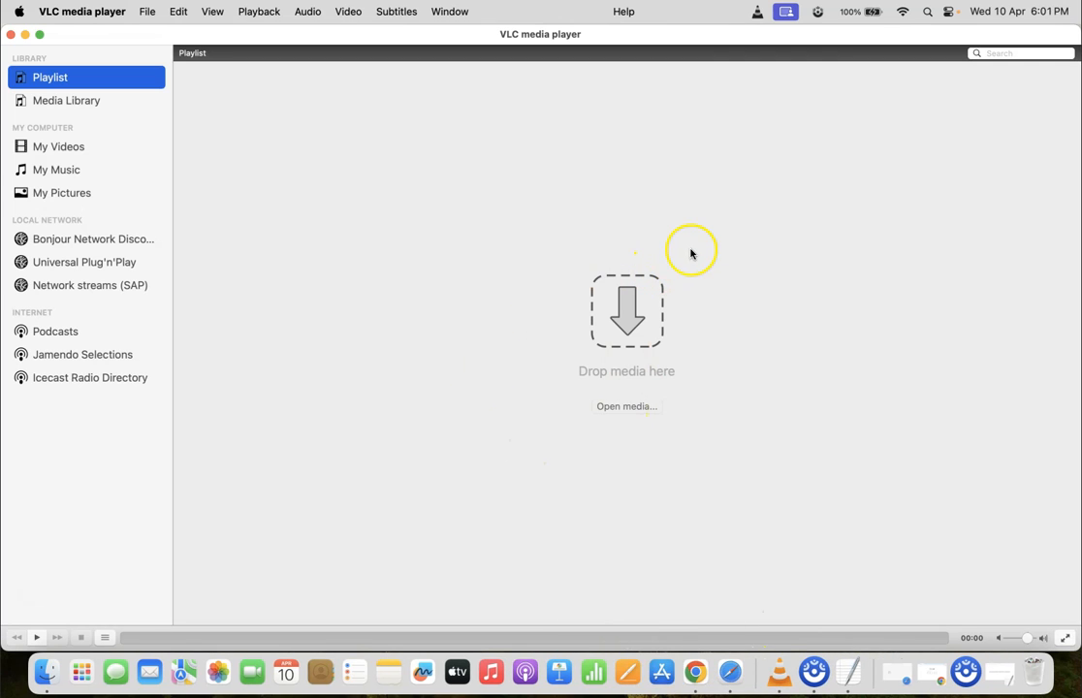
pyautogui.moveTo(122, 18)
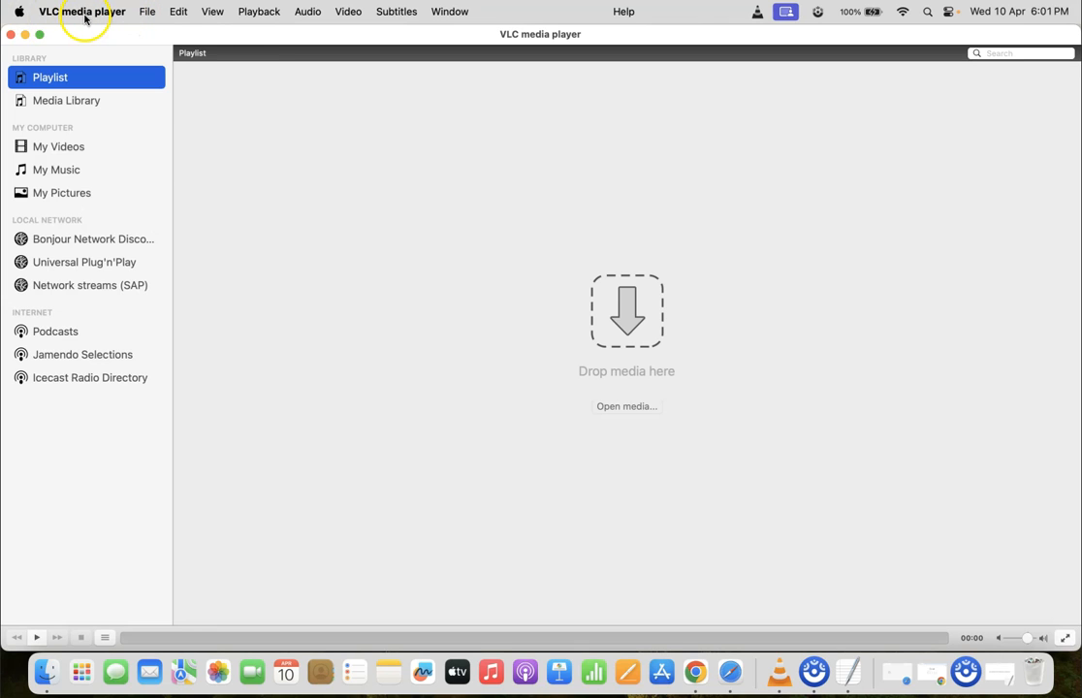
pyautogui.click(82, 11)
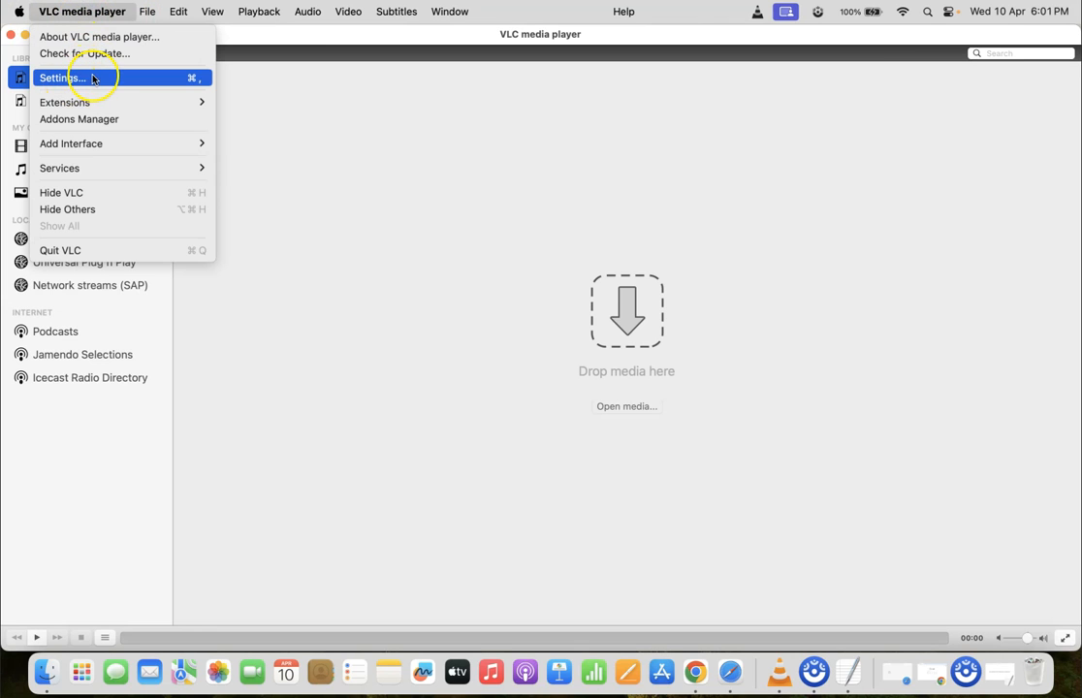
# In Settings, choose the Dark interface style and save the preferences
pyautogui.click(62, 78)
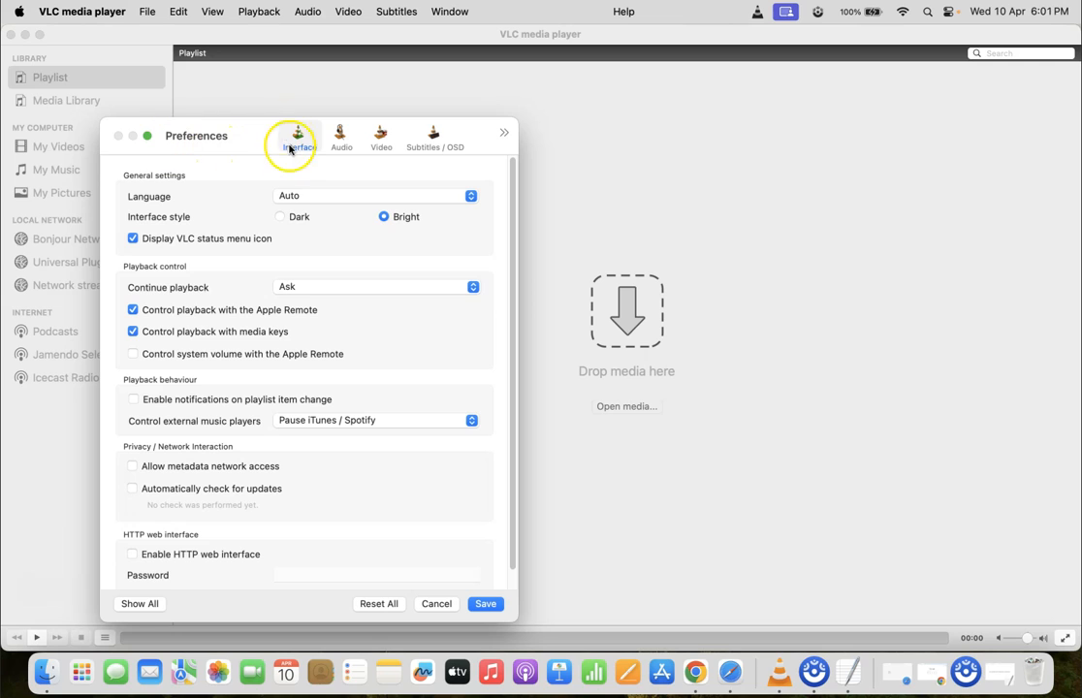
pyautogui.moveTo(298, 134)
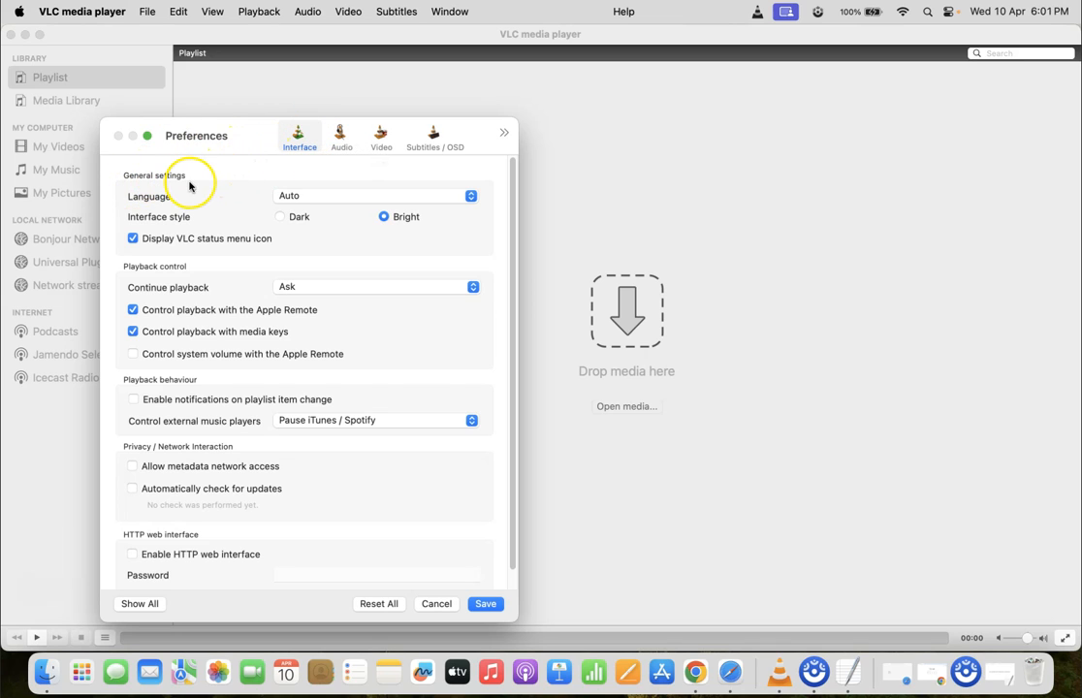
pyautogui.moveTo(216, 228)
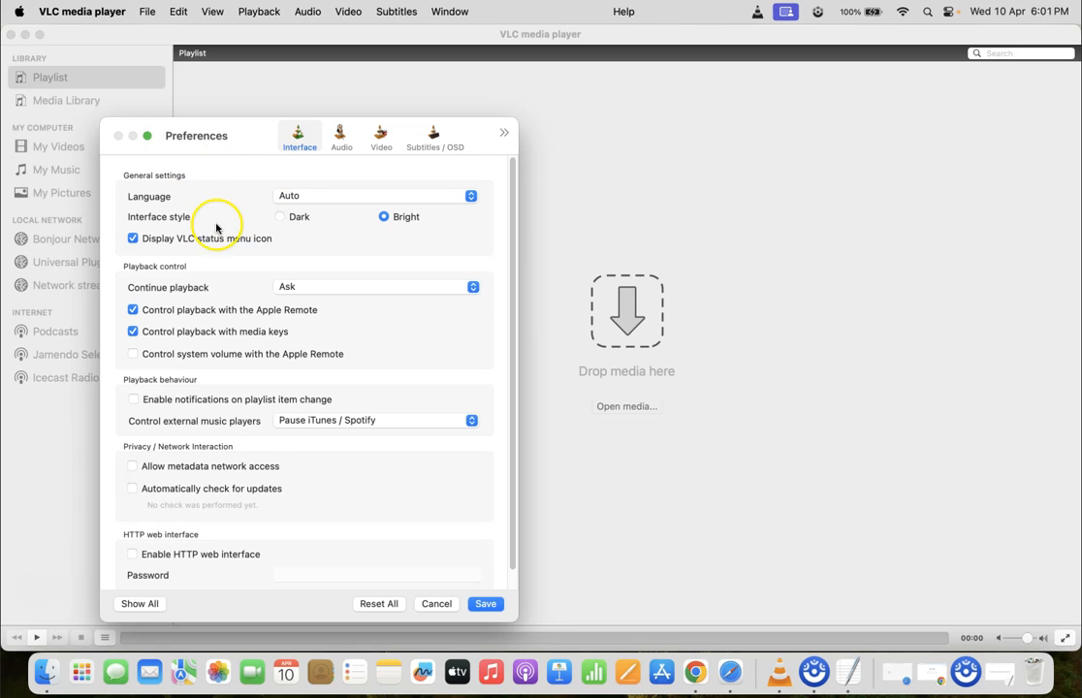
pyautogui.moveTo(193, 223)
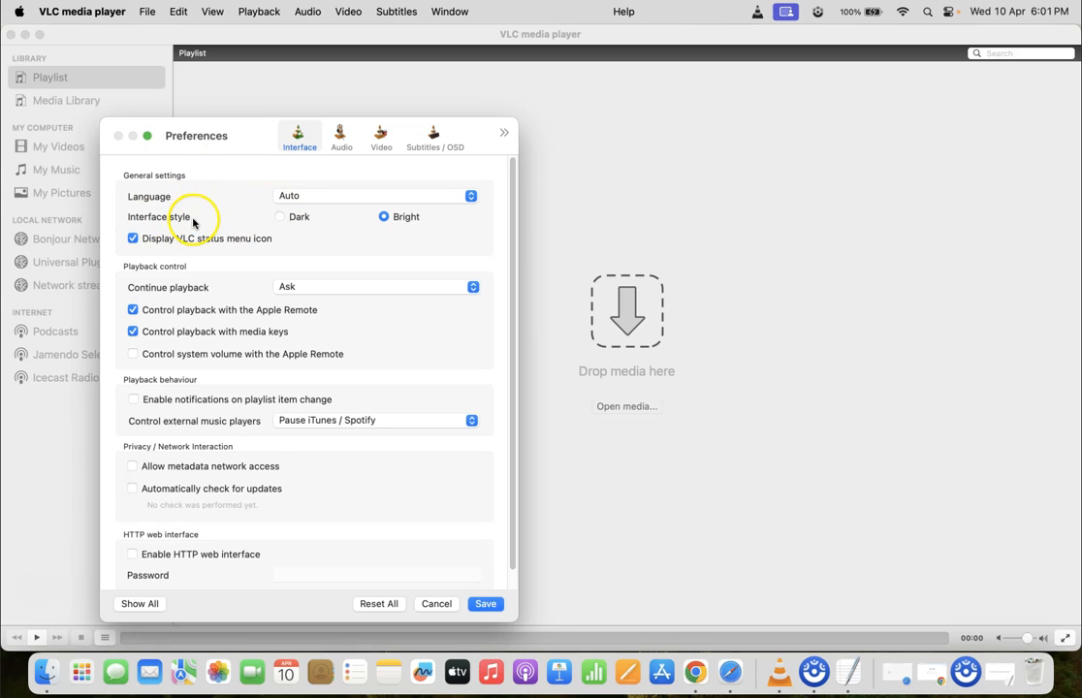
pyautogui.moveTo(202, 217)
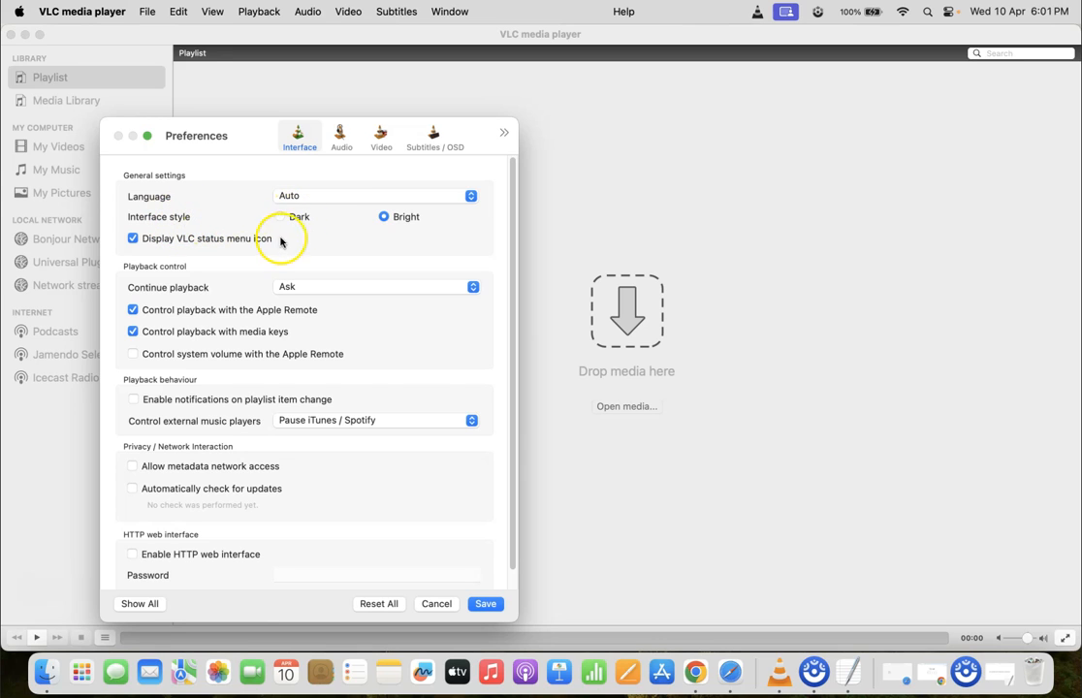
pyautogui.moveTo(276, 235)
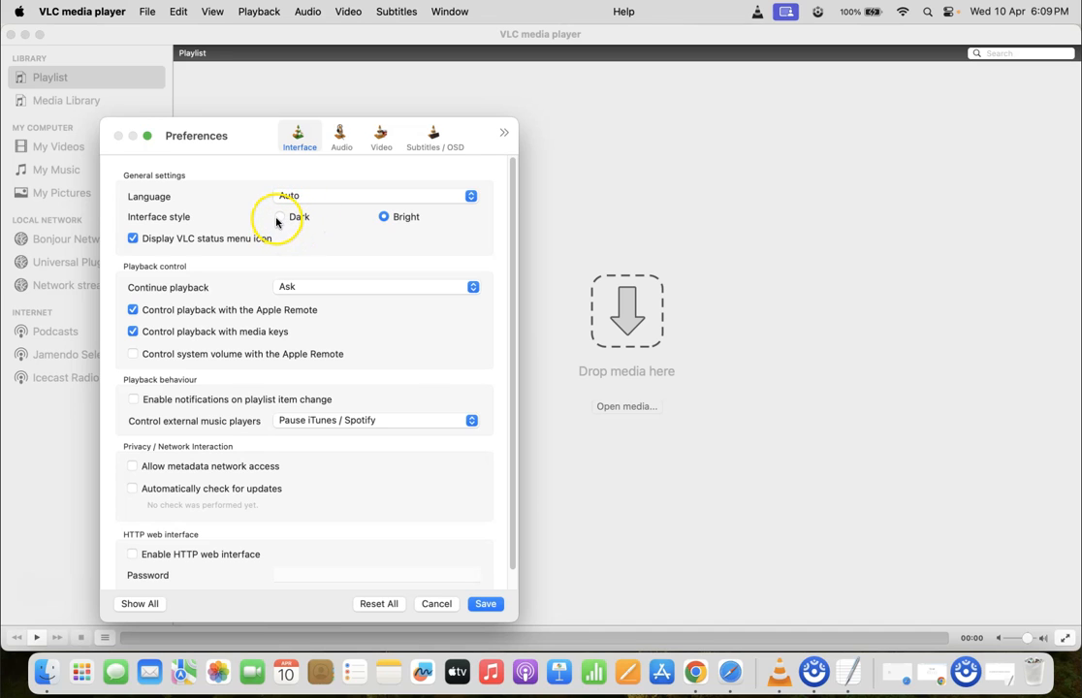
pyautogui.click(280, 217)
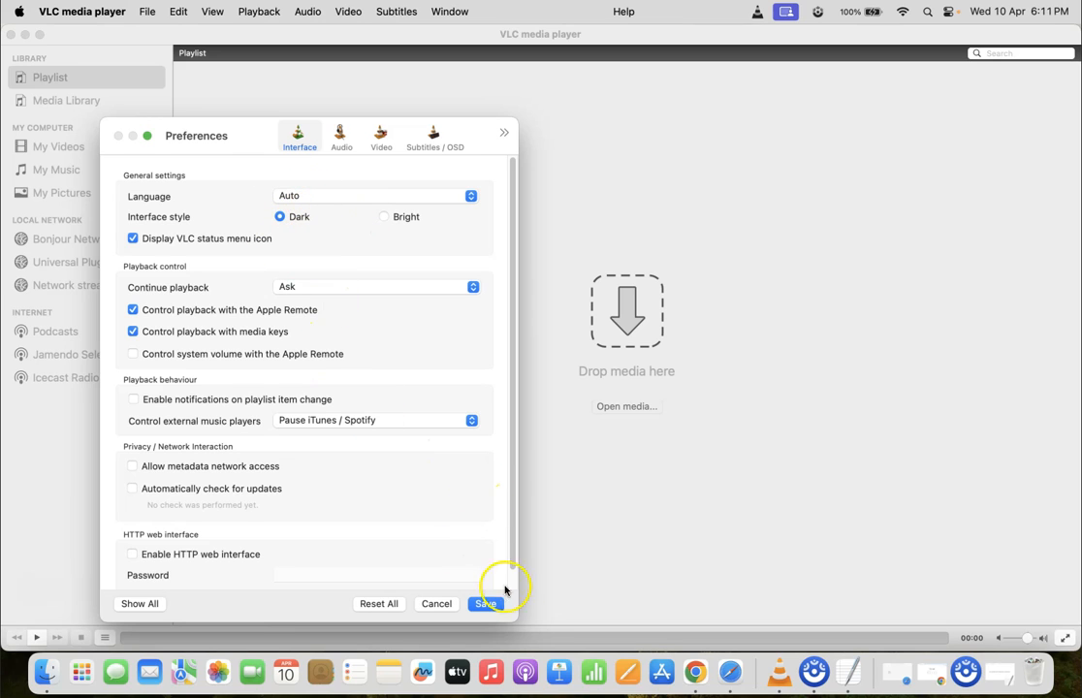
pyautogui.click(485, 603)
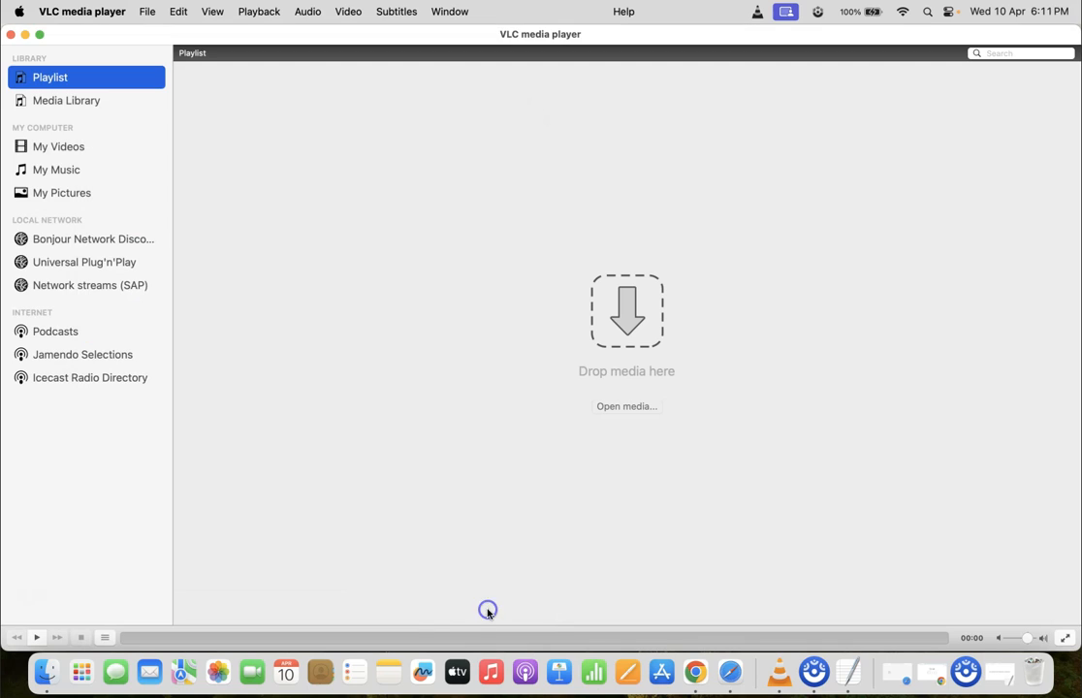
pyautogui.moveTo(571, 329)
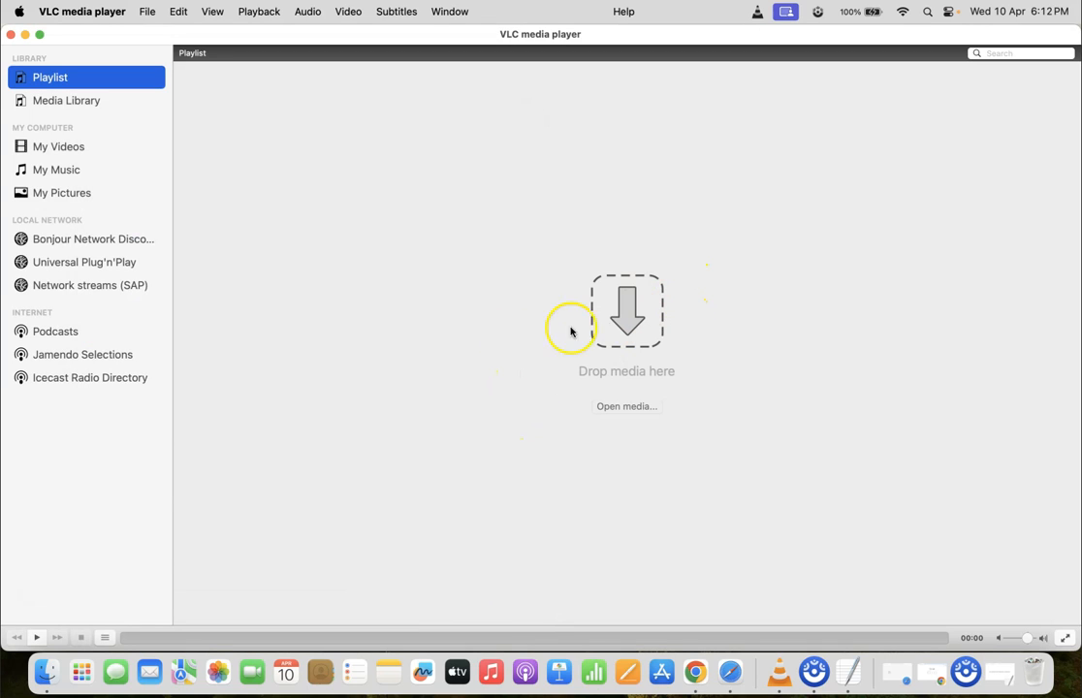
pyautogui.moveTo(628, 200)
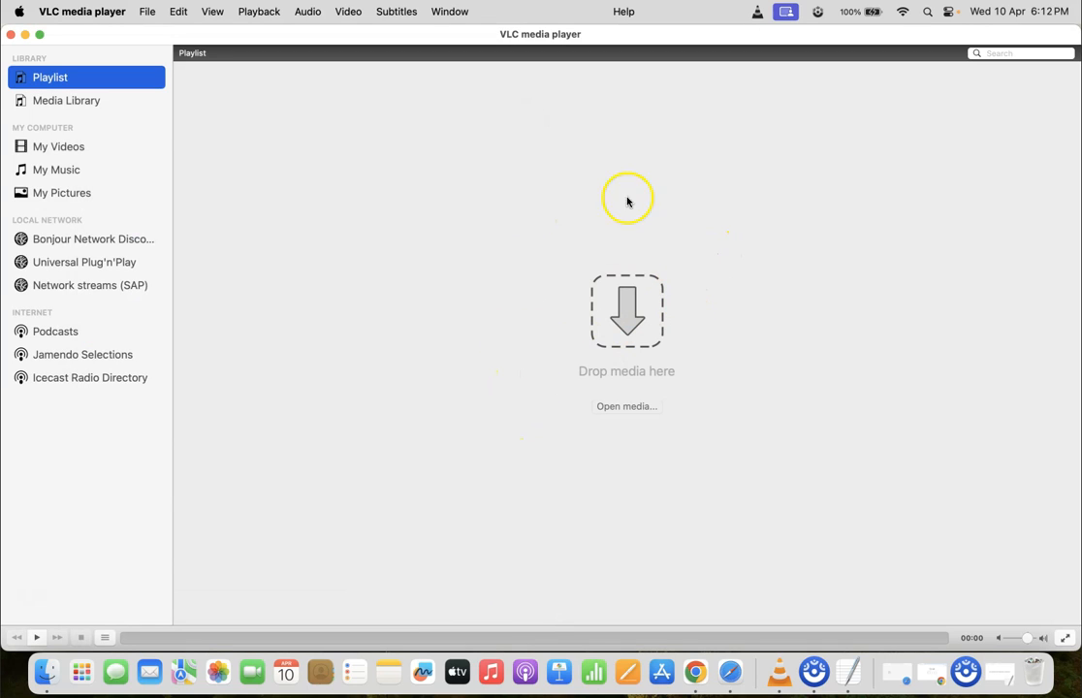
pyautogui.moveTo(654, 214)
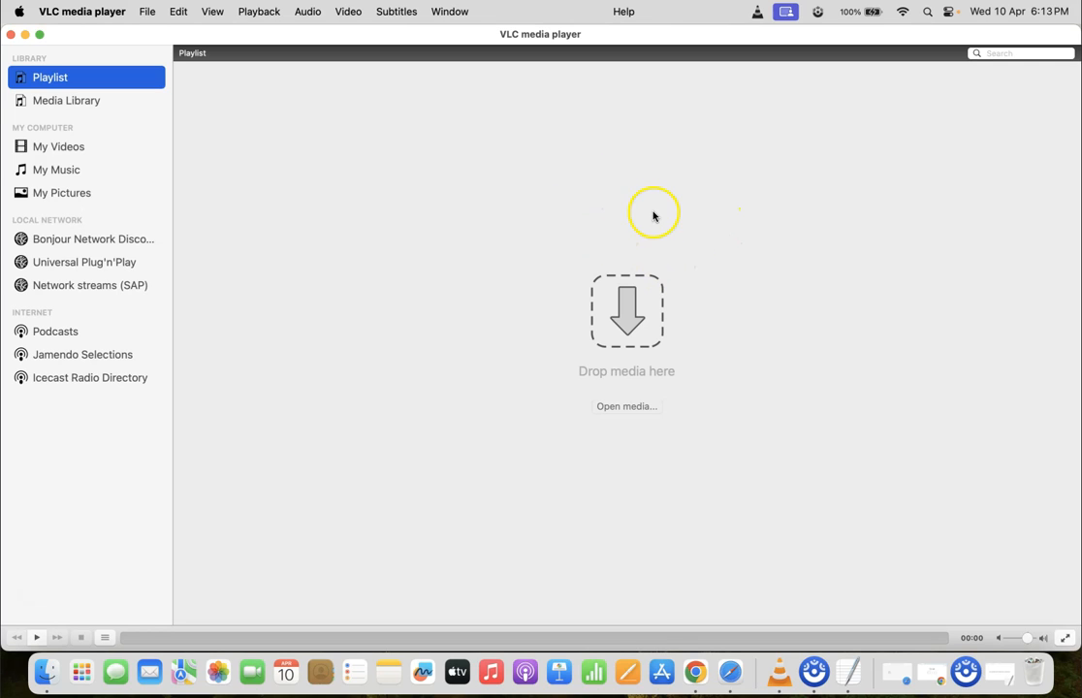
pyautogui.moveTo(573, 262)
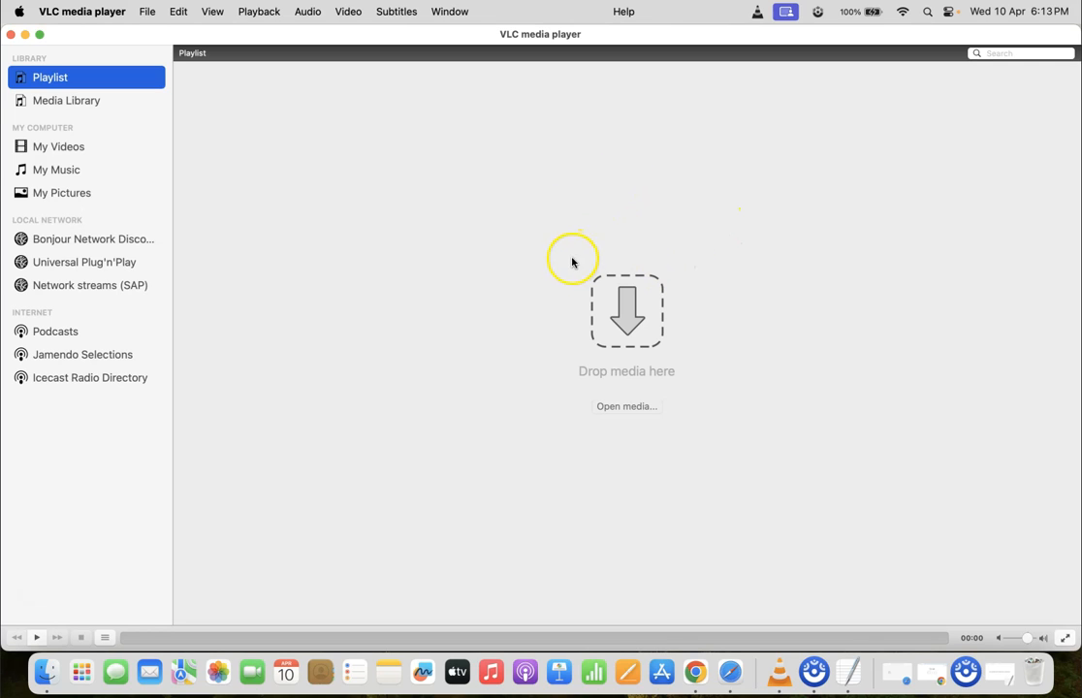
pyautogui.moveTo(663, 200)
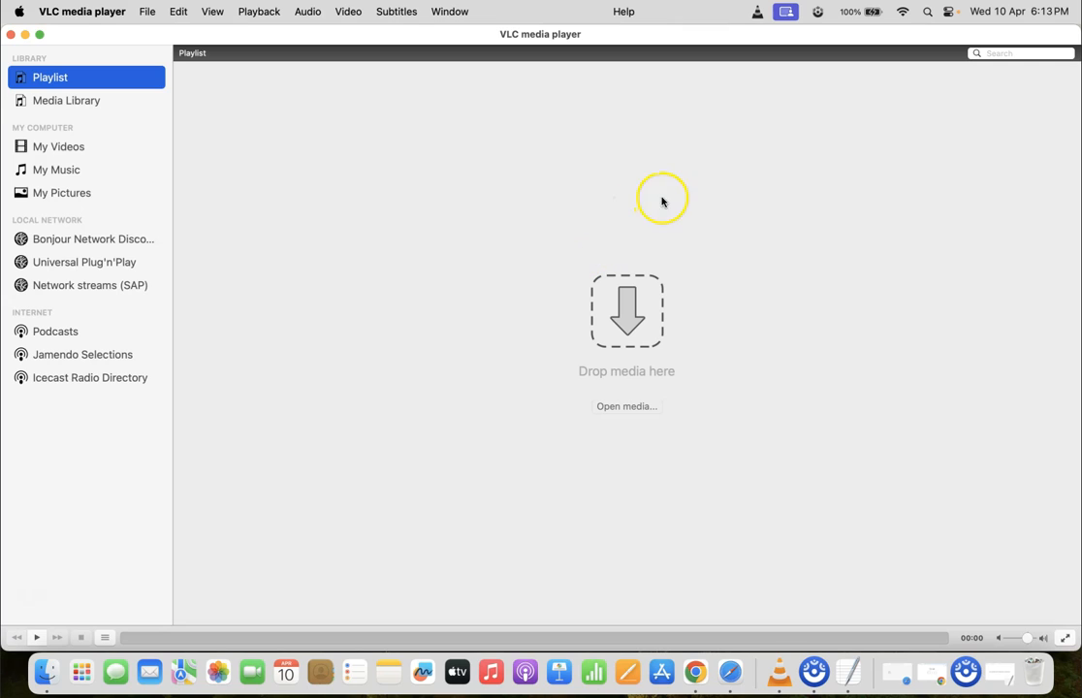
pyautogui.moveTo(174, 60)
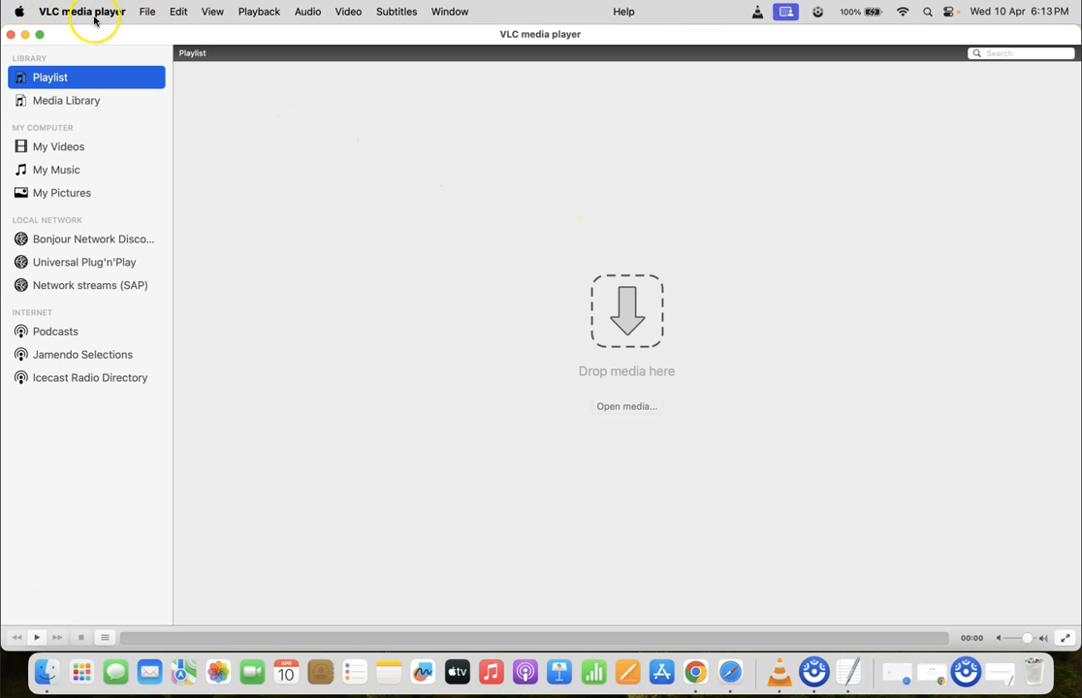
# Quit VLC media player via its Dock icon's Quit option
pyautogui.click(82, 10)
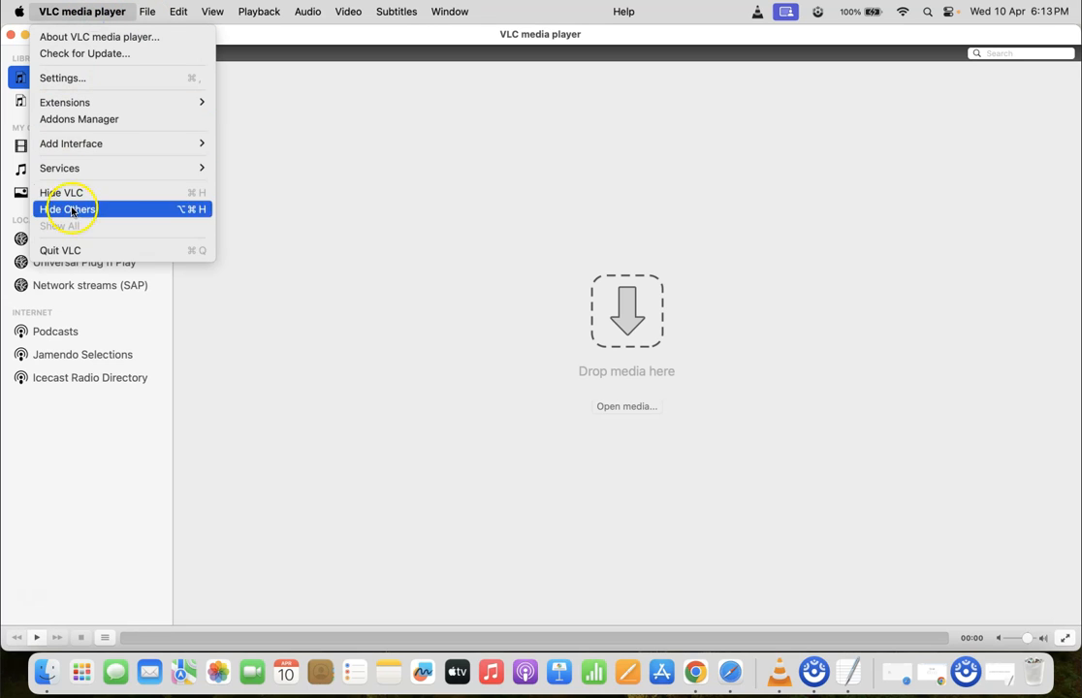
pyautogui.moveTo(59, 250)
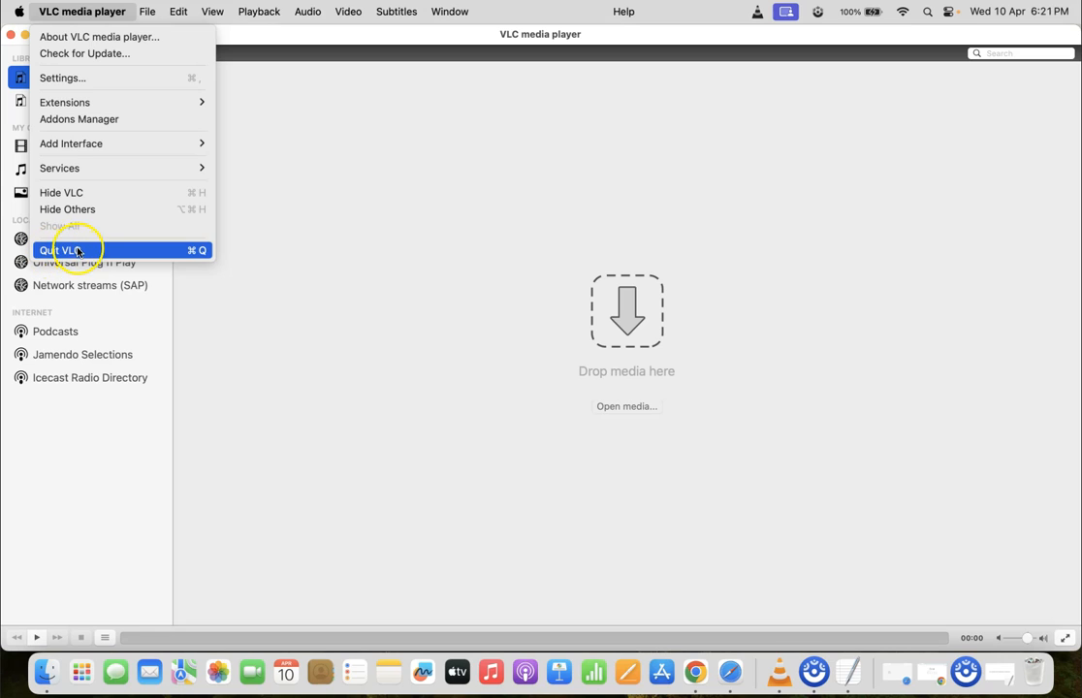
pyautogui.moveTo(82, 251)
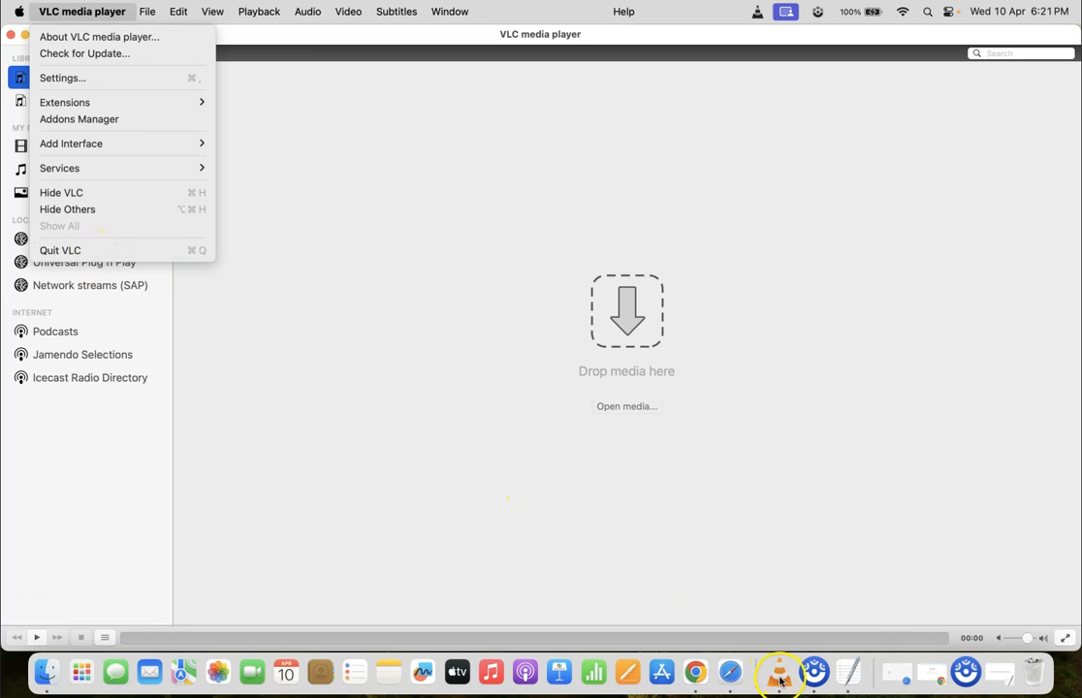
pyautogui.rightClick(780, 672)
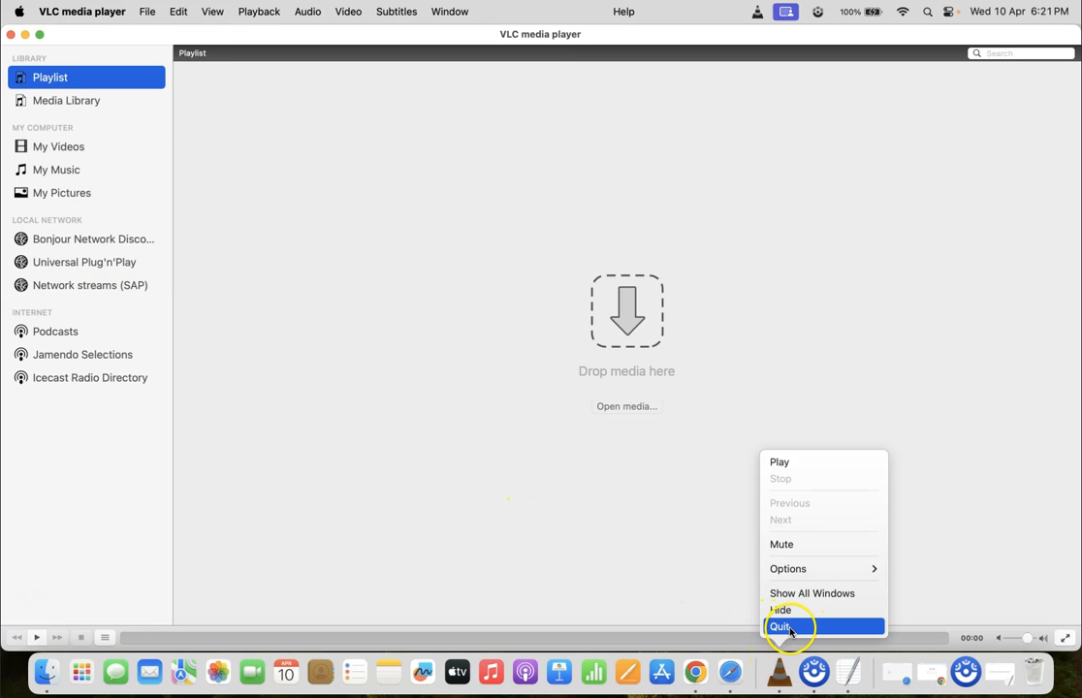
pyautogui.click(780, 625)
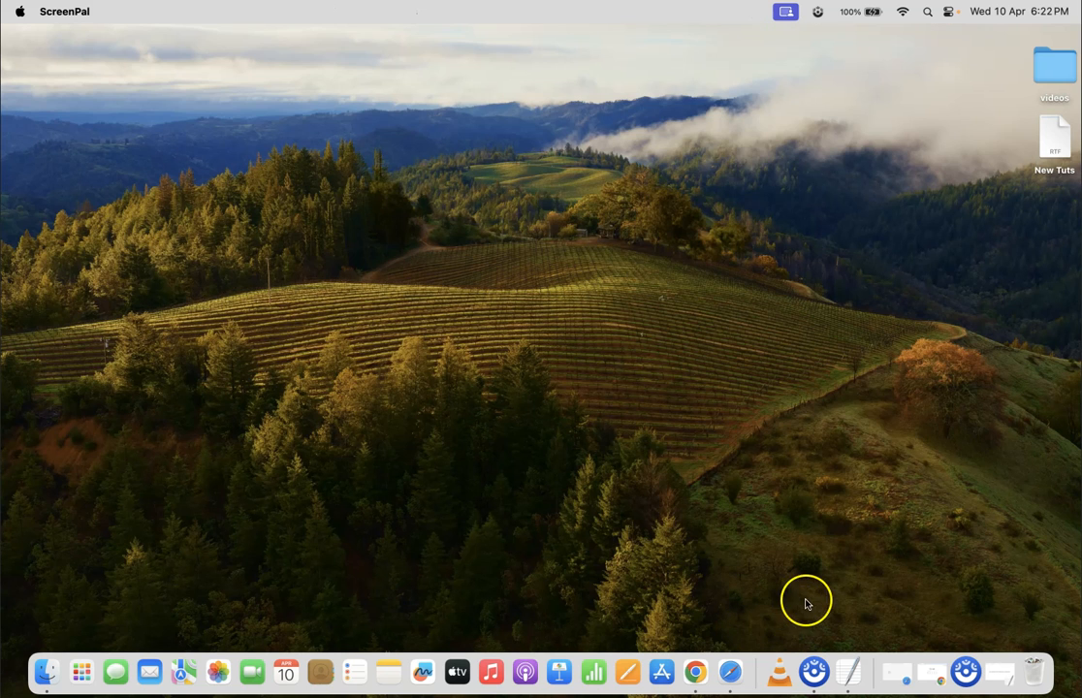
pyautogui.moveTo(780, 669)
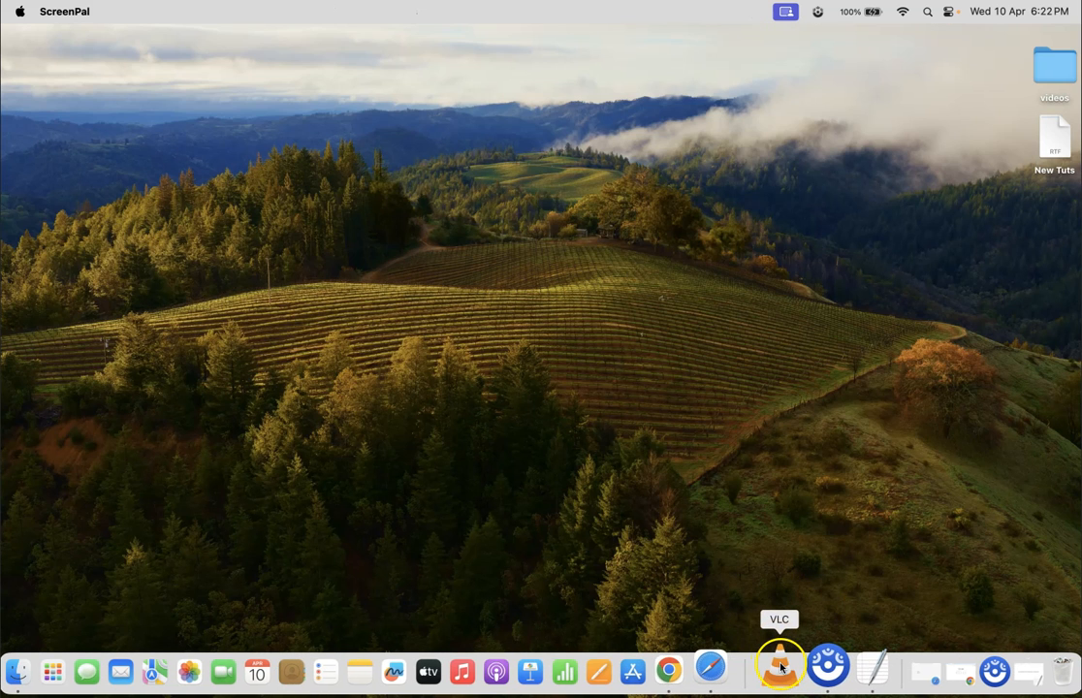
# Relaunch VLC to show the dark playlist window, then switch to TextEdit
pyautogui.click(779, 666)
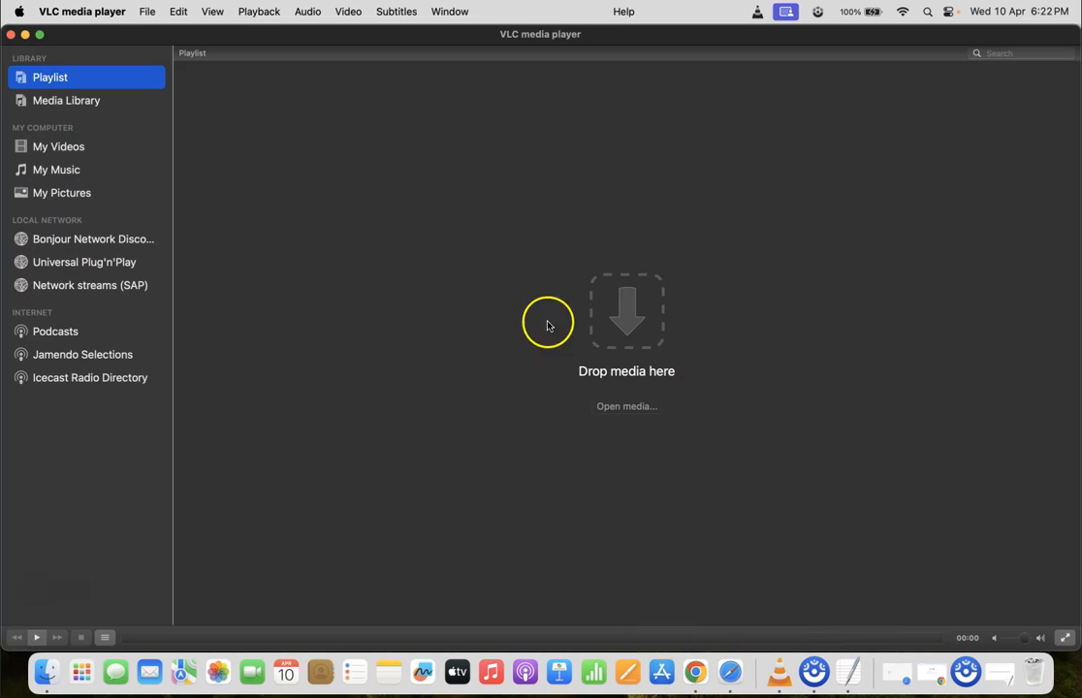
pyautogui.moveTo(601, 267)
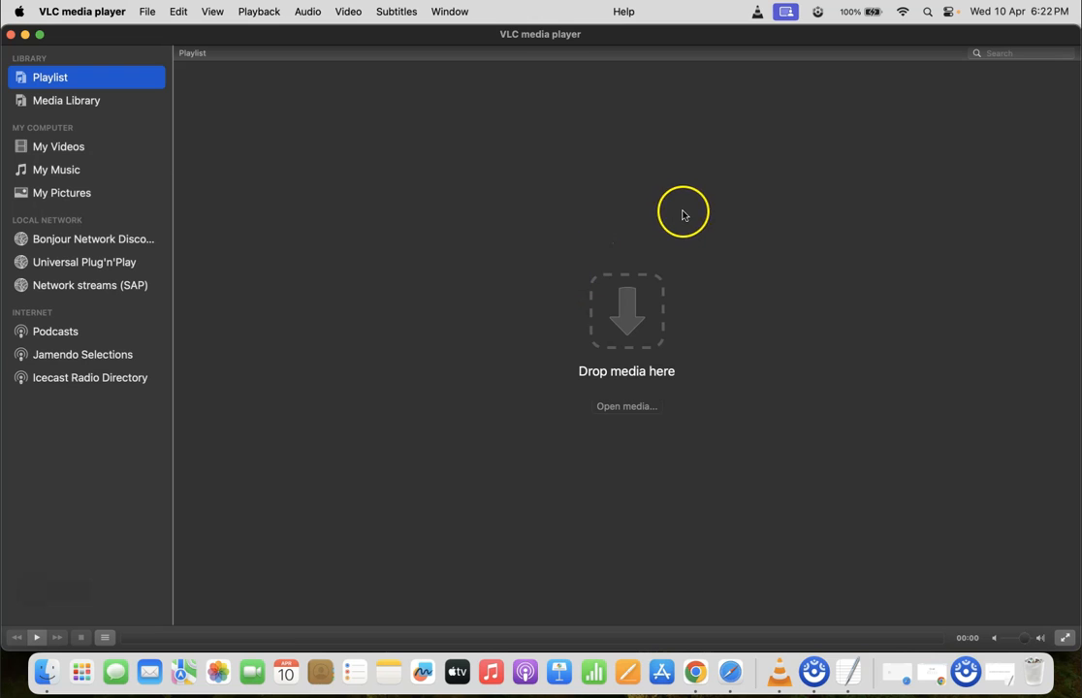
pyautogui.moveTo(718, 227)
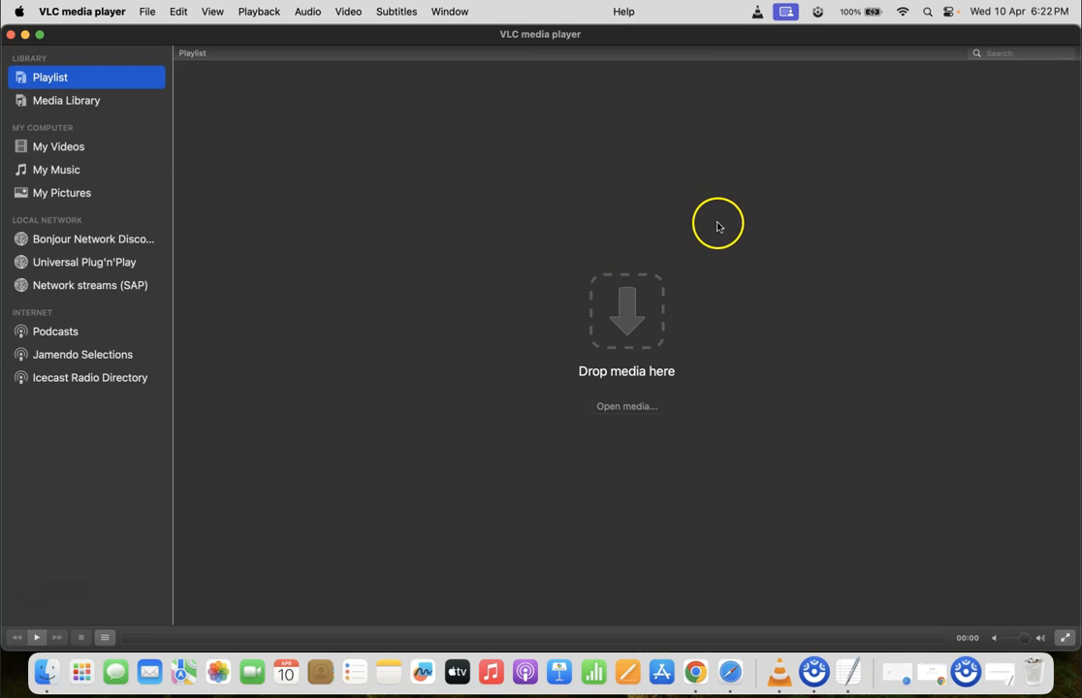
pyautogui.click(853, 671)
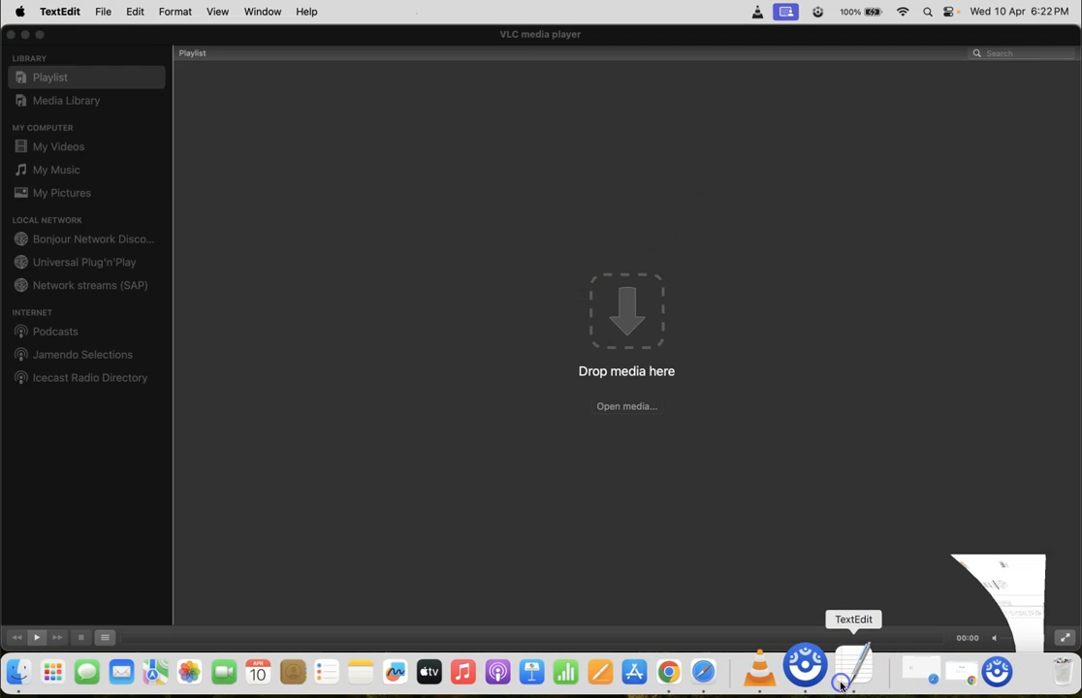
# Bring TextEdit's dark-mode tutorial note in front of the VLC window
pyautogui.click(852, 669)
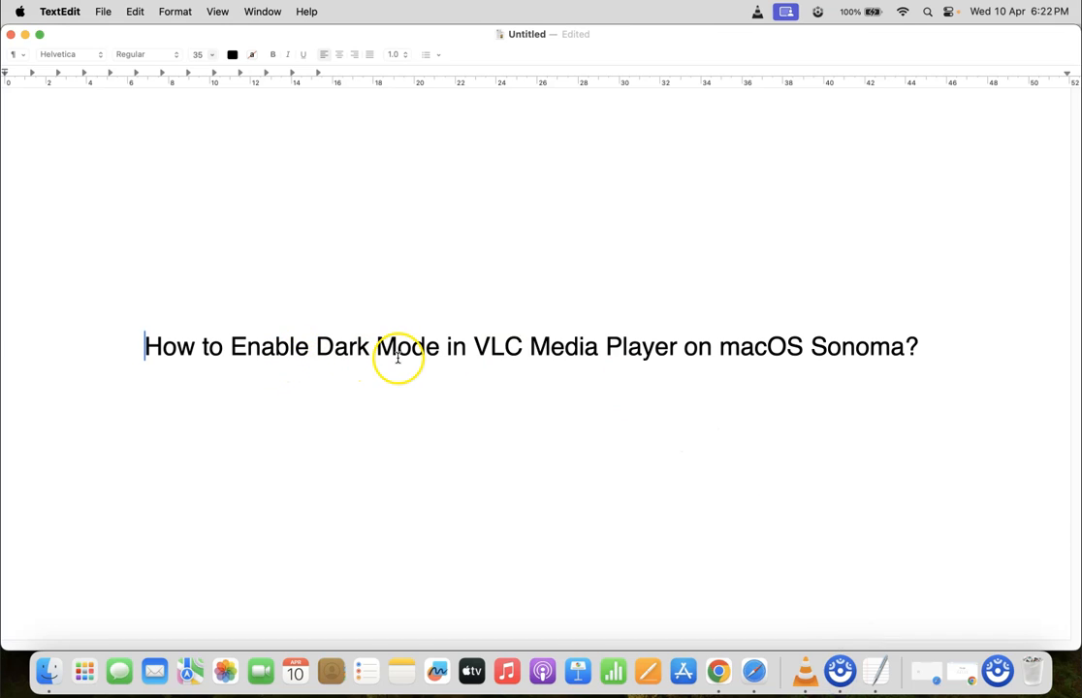
pyautogui.moveTo(752, 352)
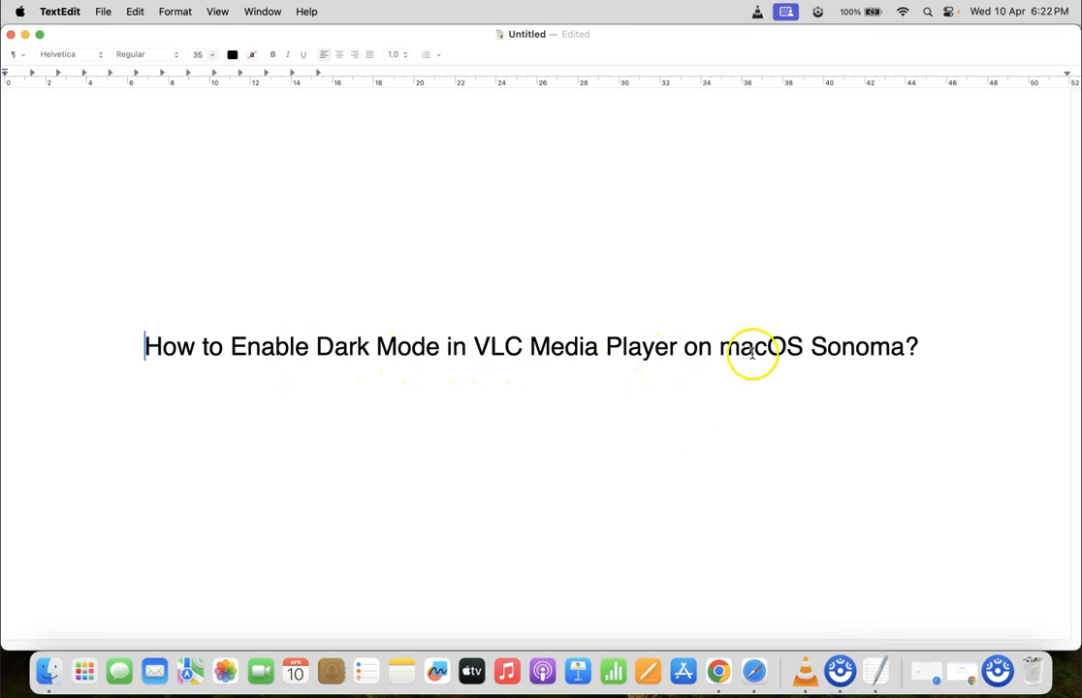